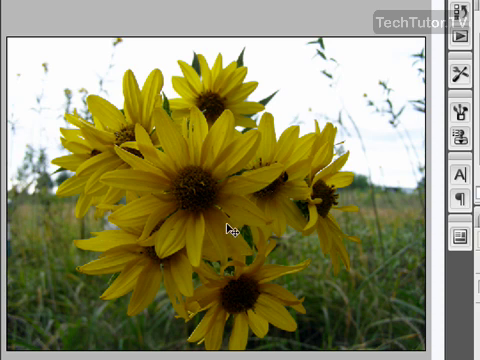
mouse_move(257, 160)
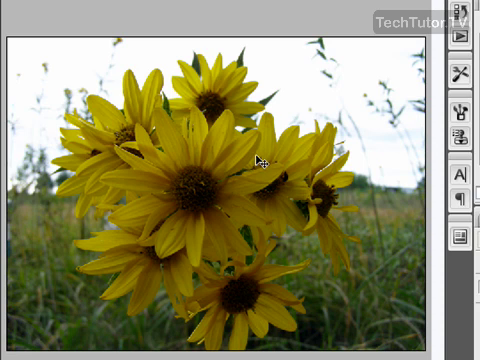
mouse_move(258, 158)
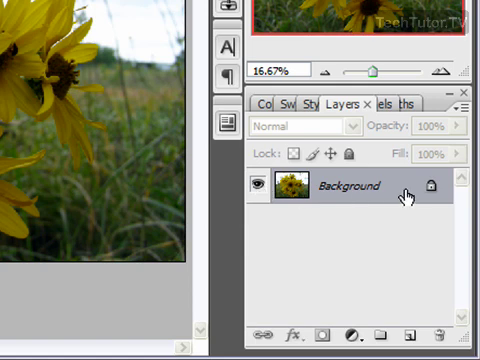
mouse_move(397, 199)
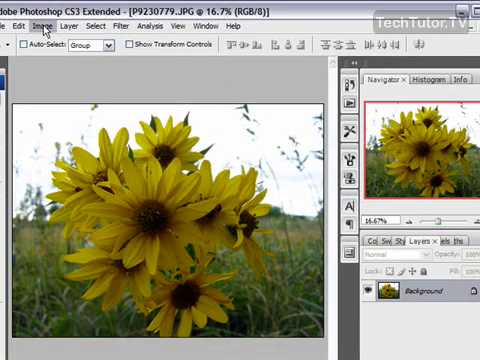
Step: Open the Hue/Saturation dialog from Image > Adjustments for the sunflower photo
click(102, 38)
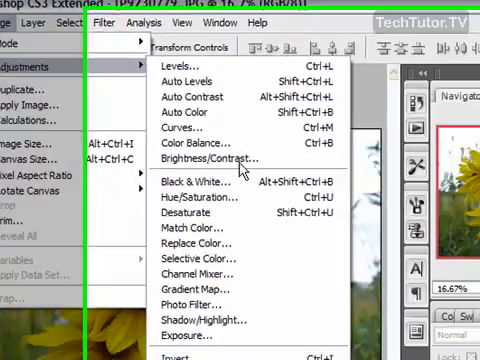
click(200, 203)
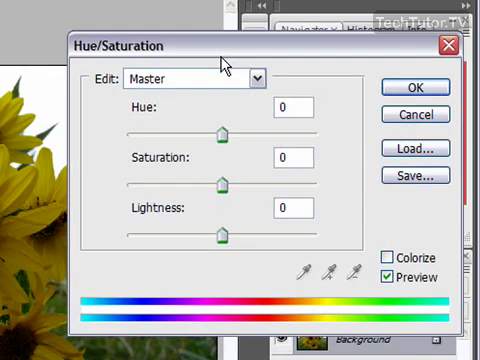
mouse_move(224, 115)
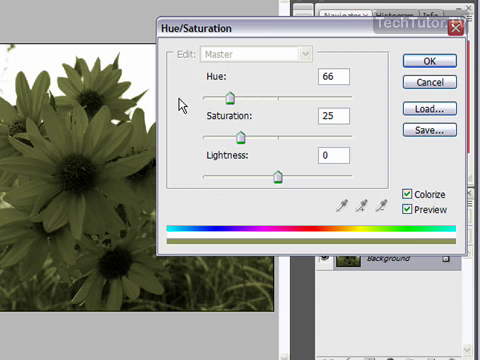
mouse_move(178, 162)
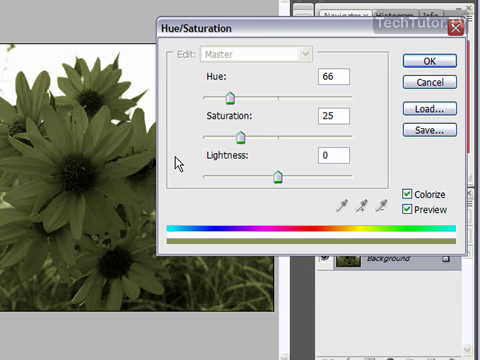
mouse_move(178, 167)
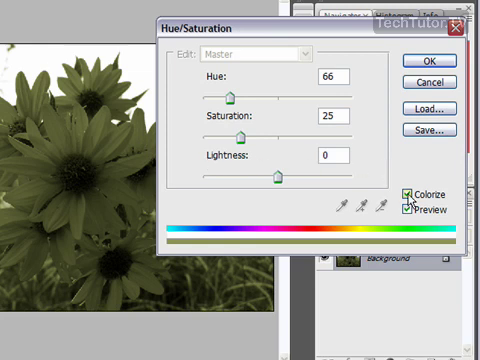
click(419, 193)
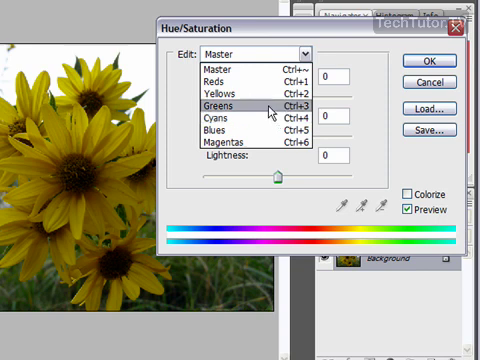
Step: Target Yellows in Hue/Saturation and settle the yellow hue at -4
click(255, 78)
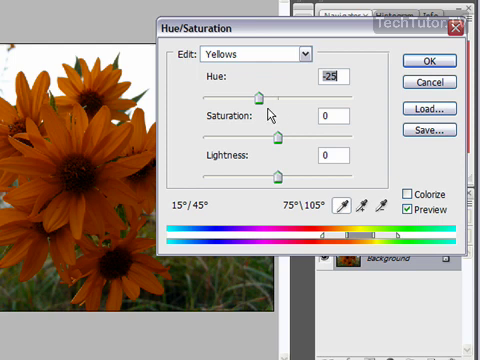
drag(260, 91, 258, 91)
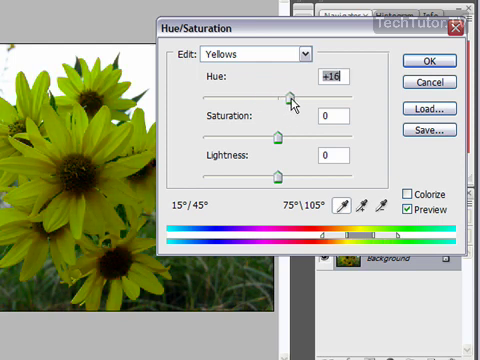
drag(292, 95, 272, 95)
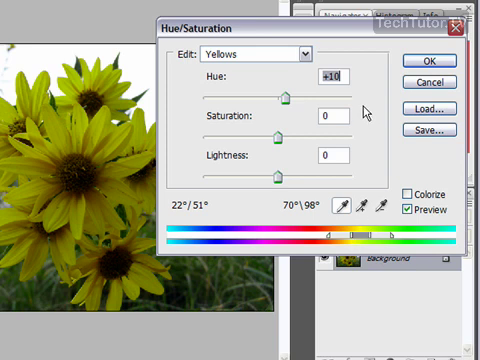
drag(290, 90, 282, 90)
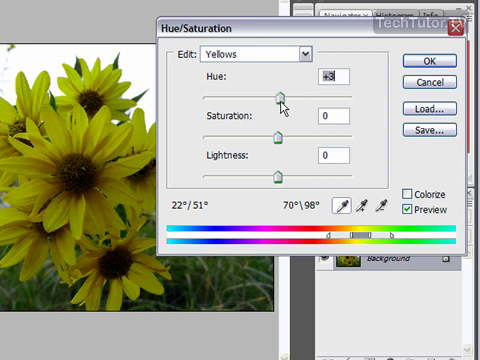
drag(288, 92, 275, 92)
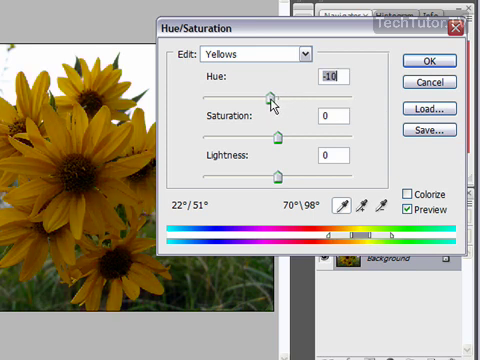
drag(272, 96, 277, 96)
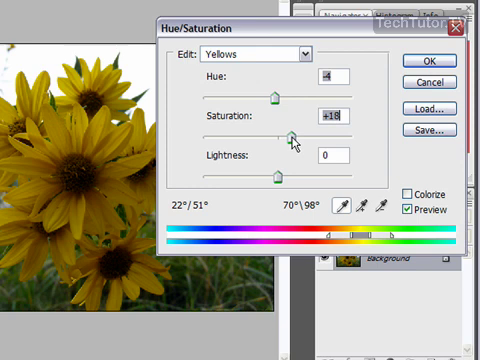
Step: Raise the yellow saturation to +72 to make the petals more vivid
drag(289, 132, 305, 132)
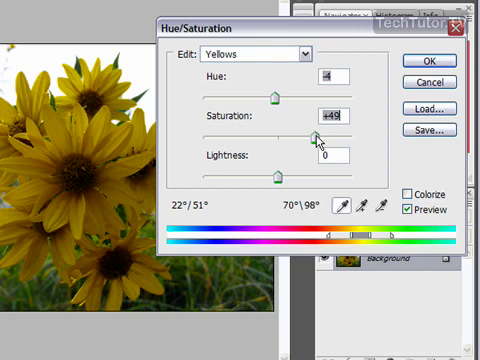
drag(308, 135, 335, 135)
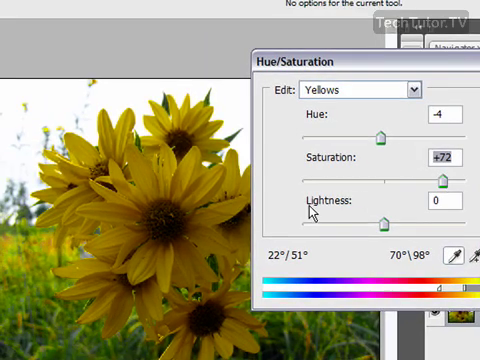
mouse_move(48, 232)
text(+27)
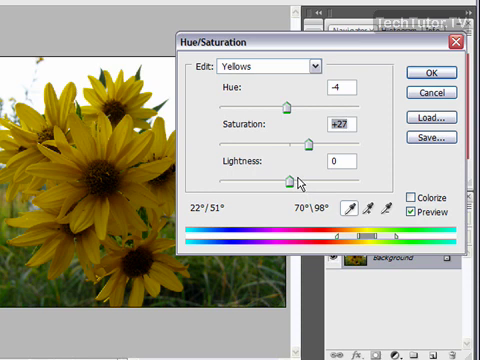
Step: Set yellow lightness to +25 and apply the Hue/Saturation adjustment with OK
drag(285, 178, 291, 178)
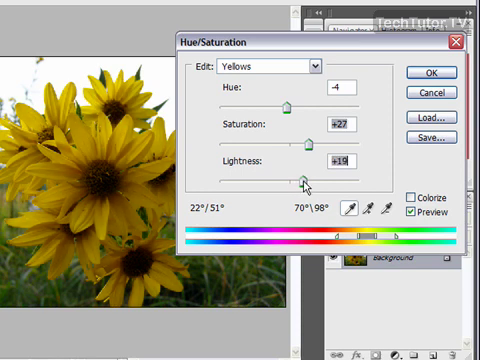
drag(300, 178, 305, 178)
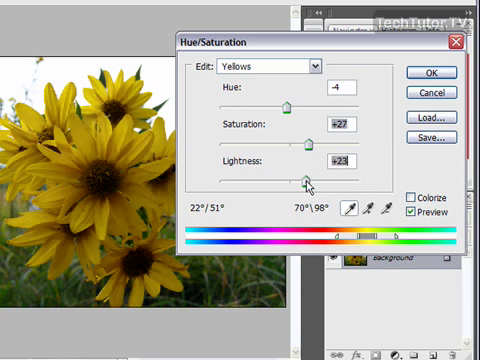
drag(307, 177, 312, 177)
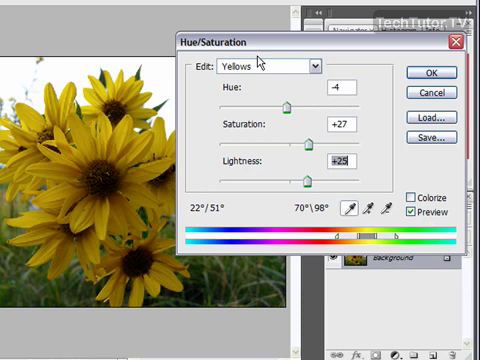
mouse_move(252, 178)
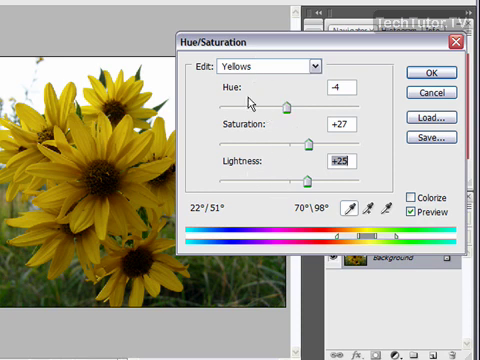
mouse_move(308, 172)
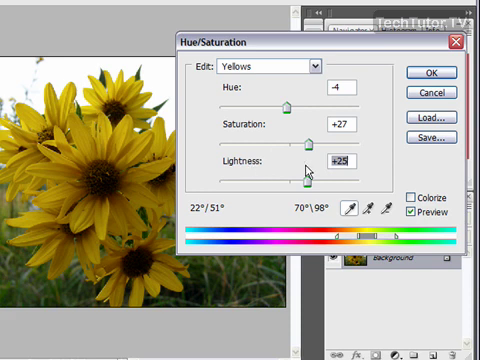
click(431, 73)
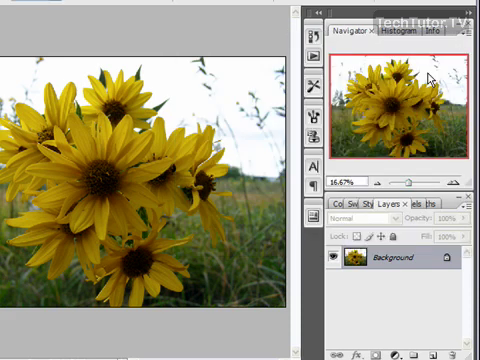